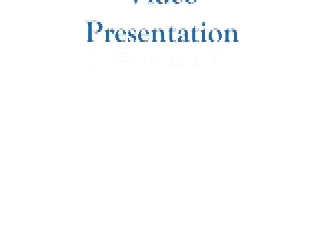
{"action": "left_click", "coordinate": [160, 120]}
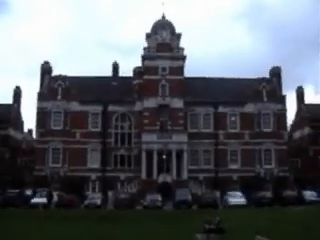